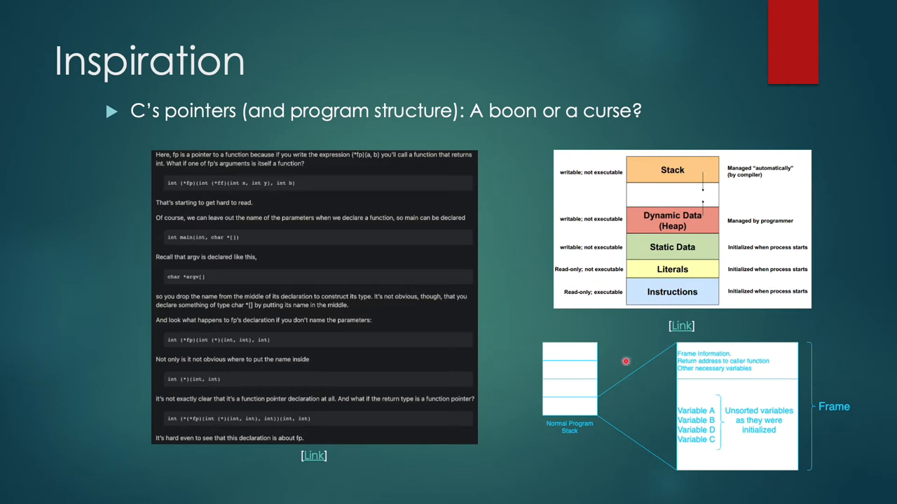
pyautogui.moveTo(118, 303)
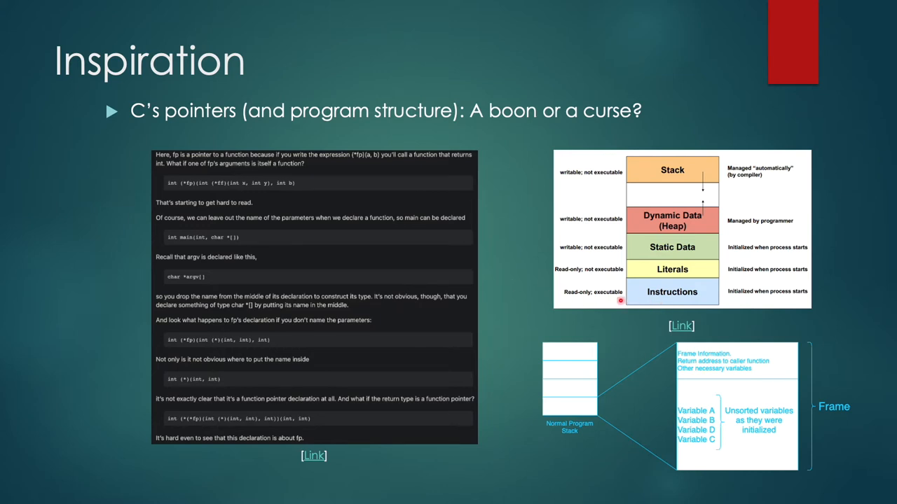
pyautogui.moveTo(588, 180)
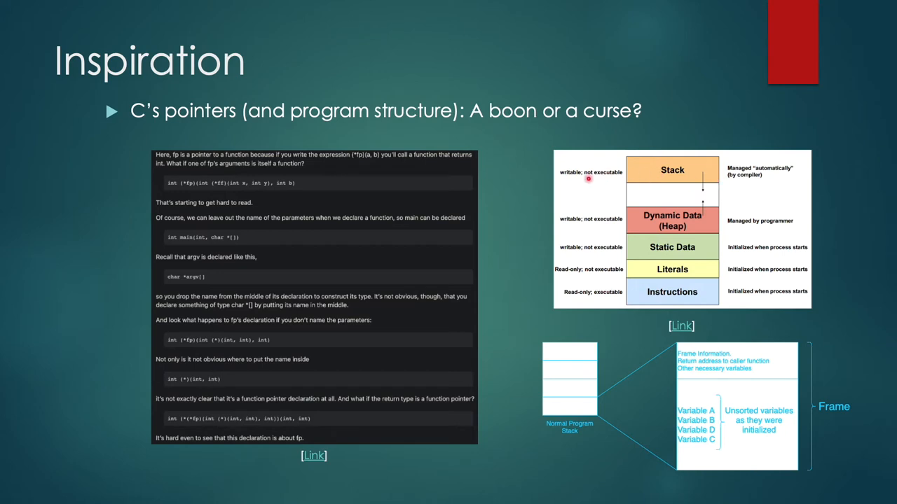
pyautogui.moveTo(673, 169)
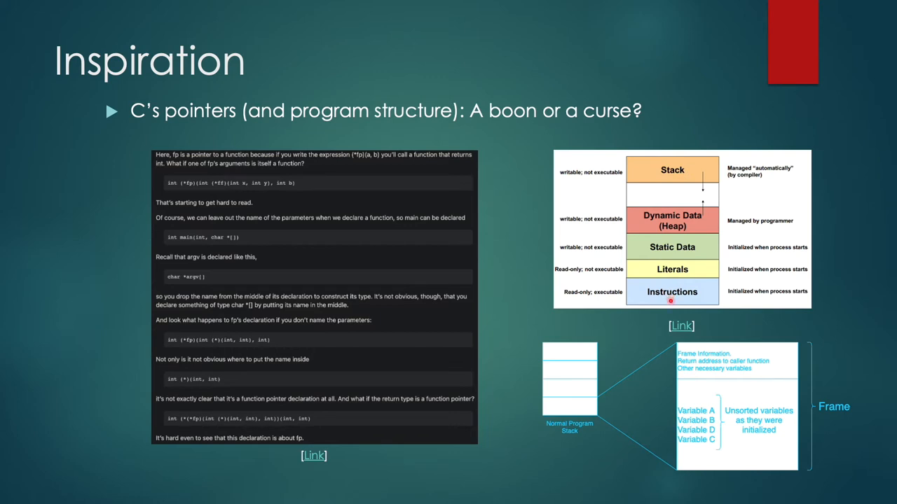
pyautogui.moveTo(689, 201)
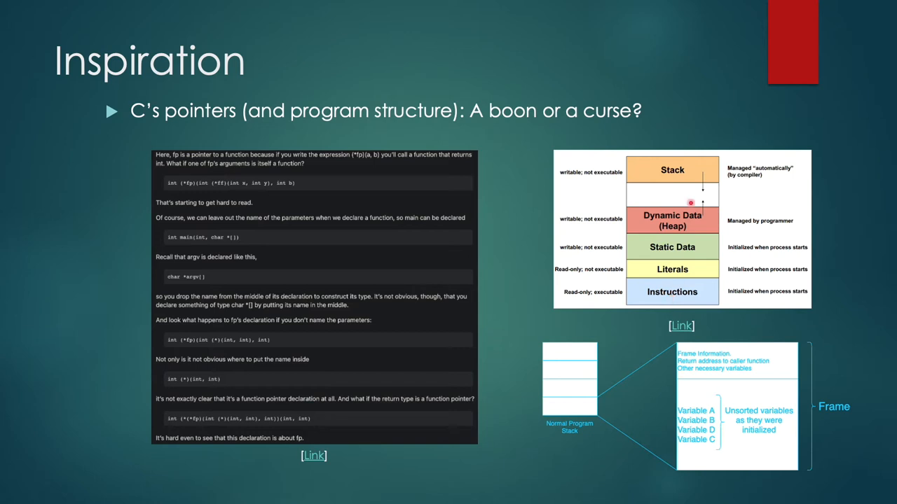
pyautogui.moveTo(653, 238)
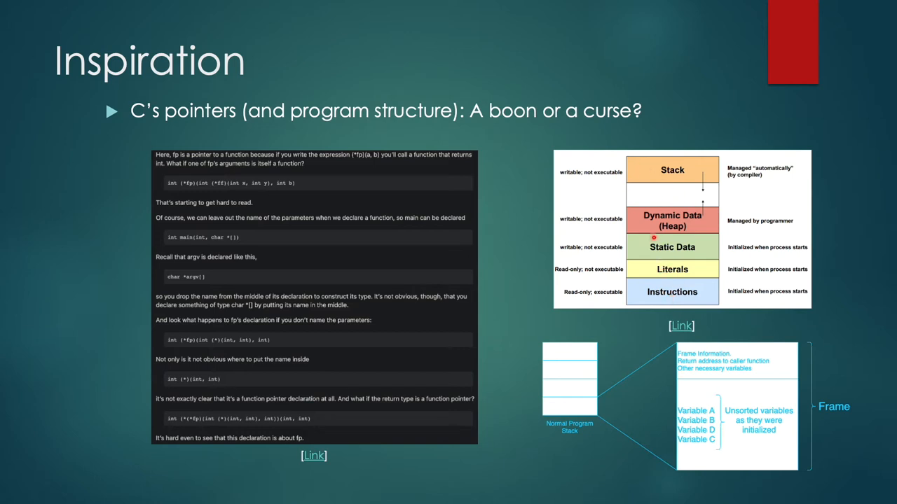
pyautogui.moveTo(653, 271)
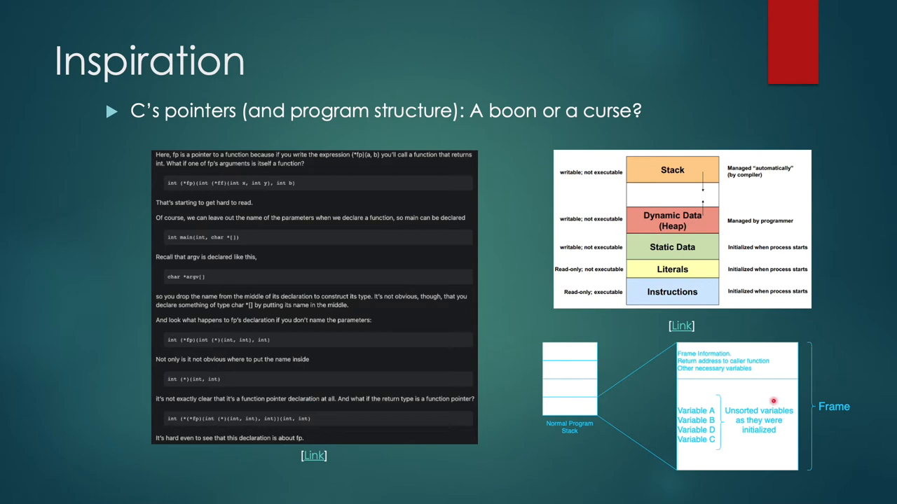
pyautogui.moveTo(696, 368)
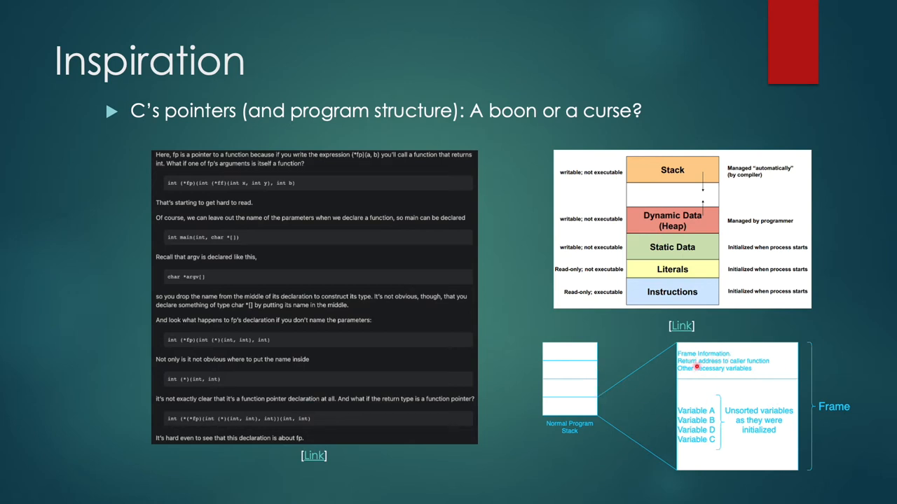
pyautogui.moveTo(696, 185)
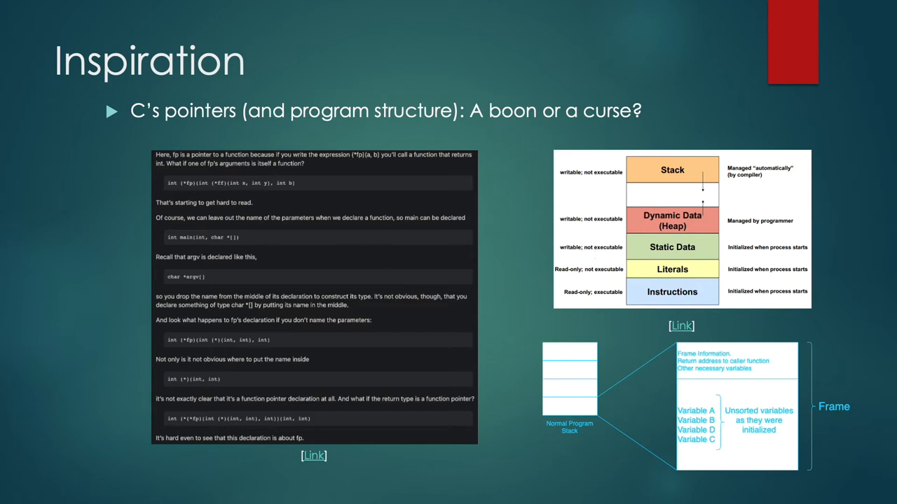
# - Advance from the 'Working' slide on VMs and linear memory to the WASI slide
pyautogui.press('Right')
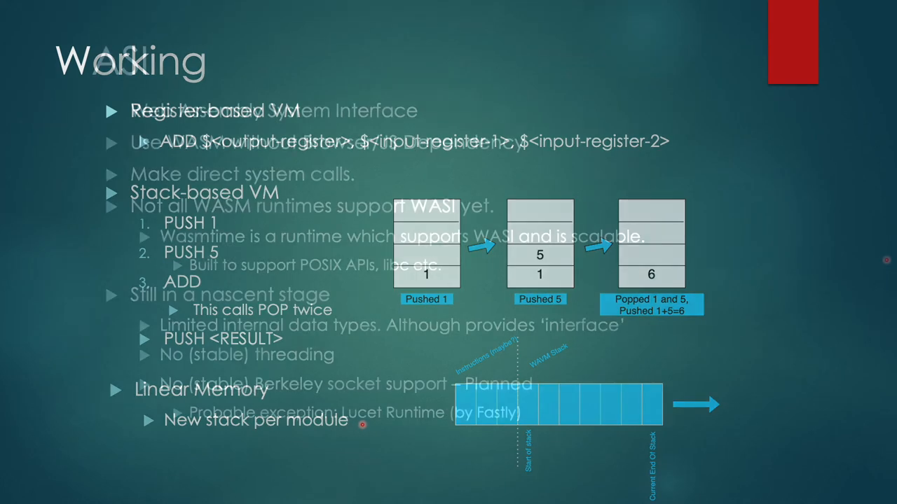